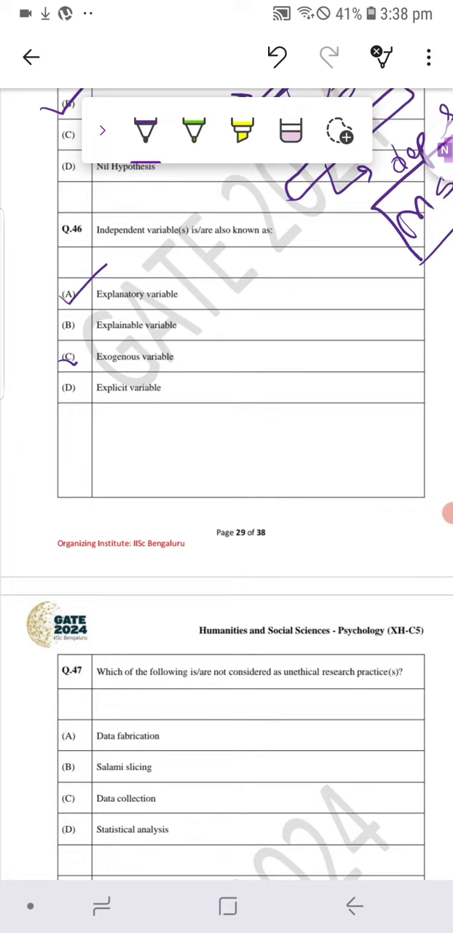
- Draw an arrow from option A and handwrite 'independent / explanatory / dependent variable' beside Q.46
left_click_drag(183, 306, 231, 309)
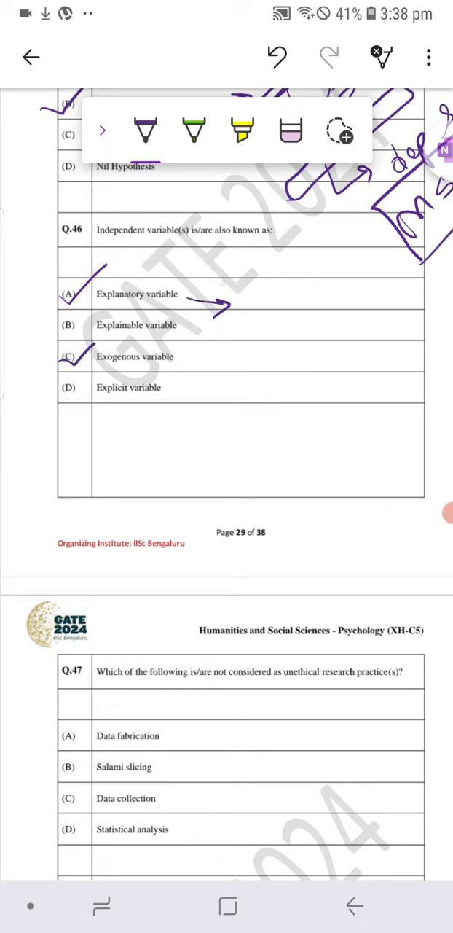
left_click_drag(260, 306, 285, 284)
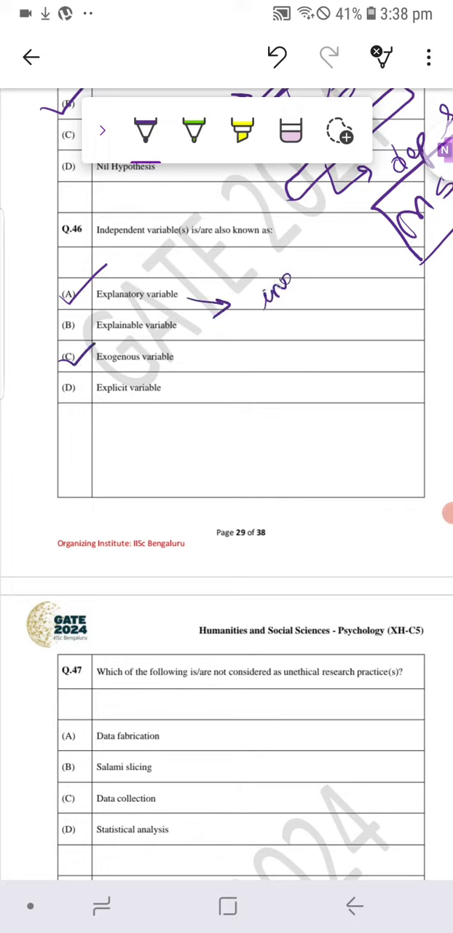
left_click_drag(280, 299, 321, 328)
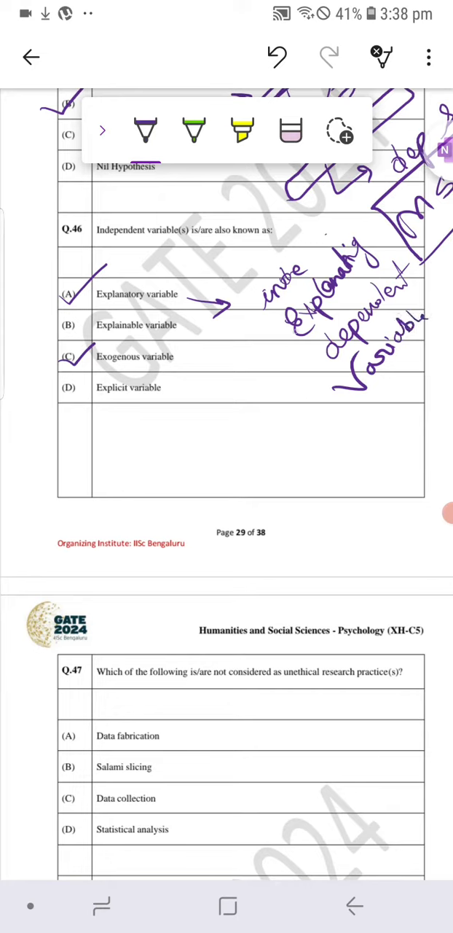
- Draw an arrow down from option C and handwrite 'ind var are introduced from outside / not dir?' under the table
left_click_drag(186, 357, 241, 426)
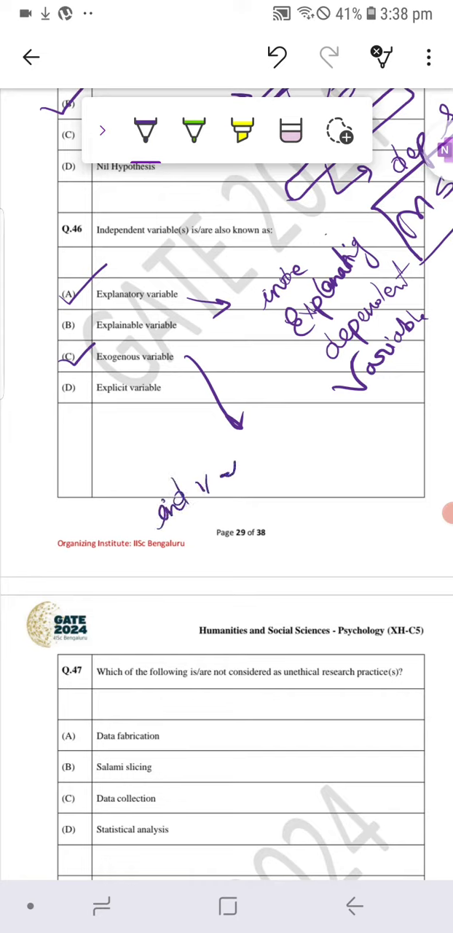
left_click_drag(233, 455, 285, 437)
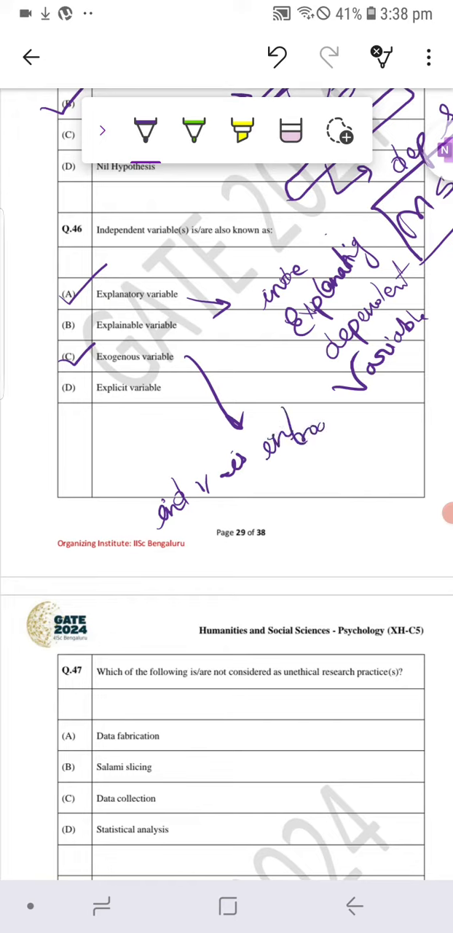
left_click_drag(321, 425, 372, 405)
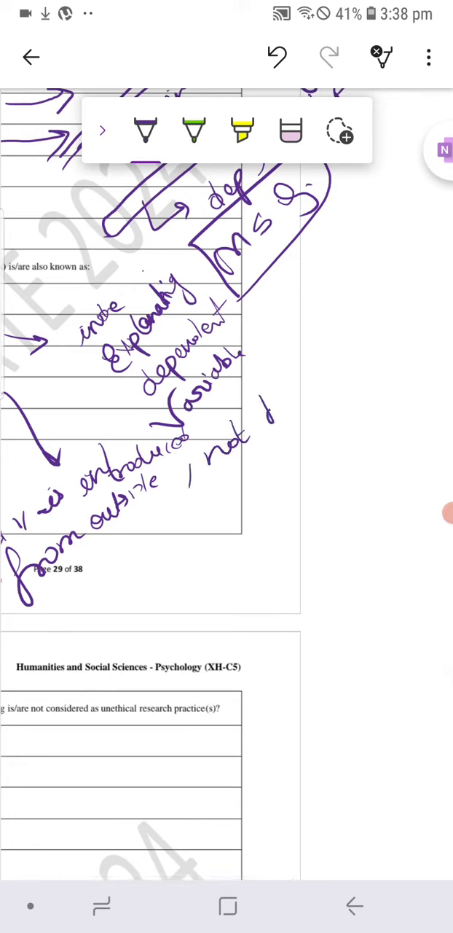
left_click_drag(260, 420, 284, 377)
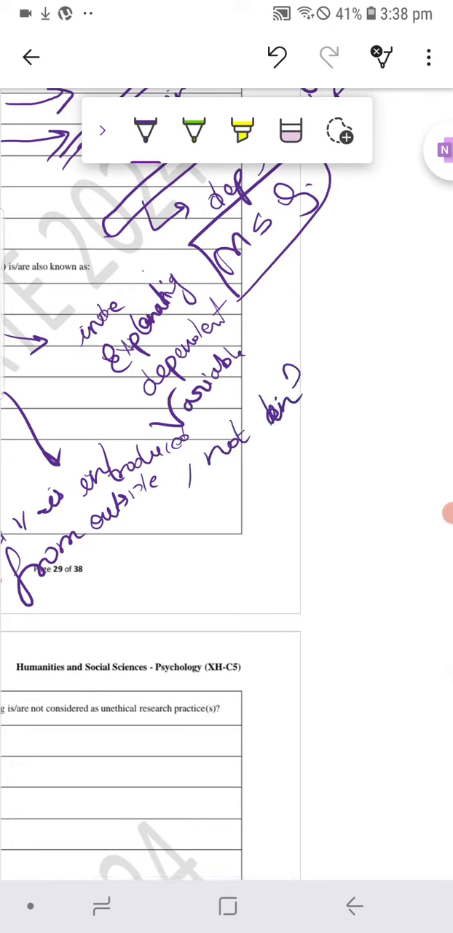